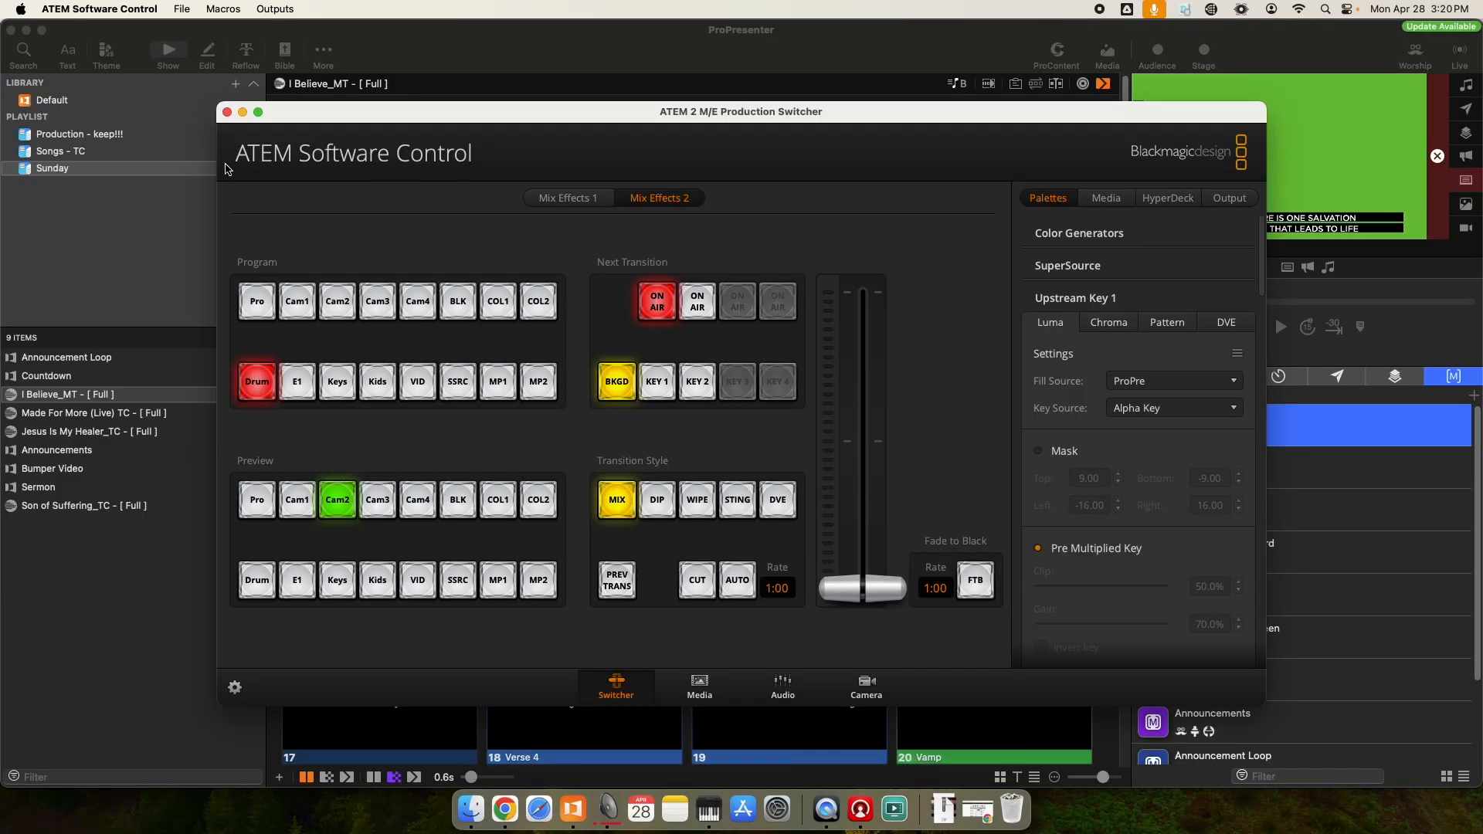
mouse_move(478, 123)
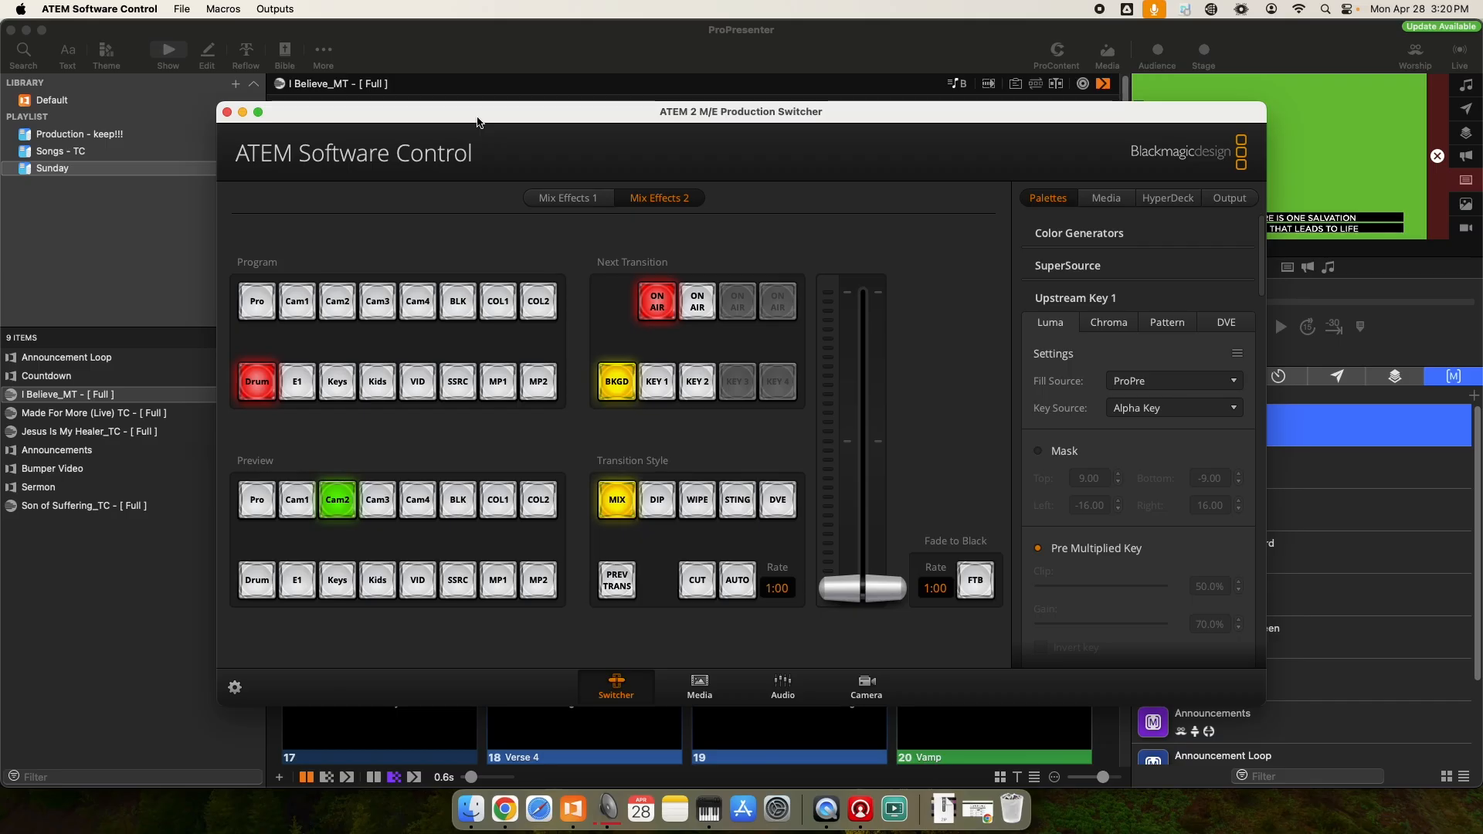
mouse_move(632, 173)
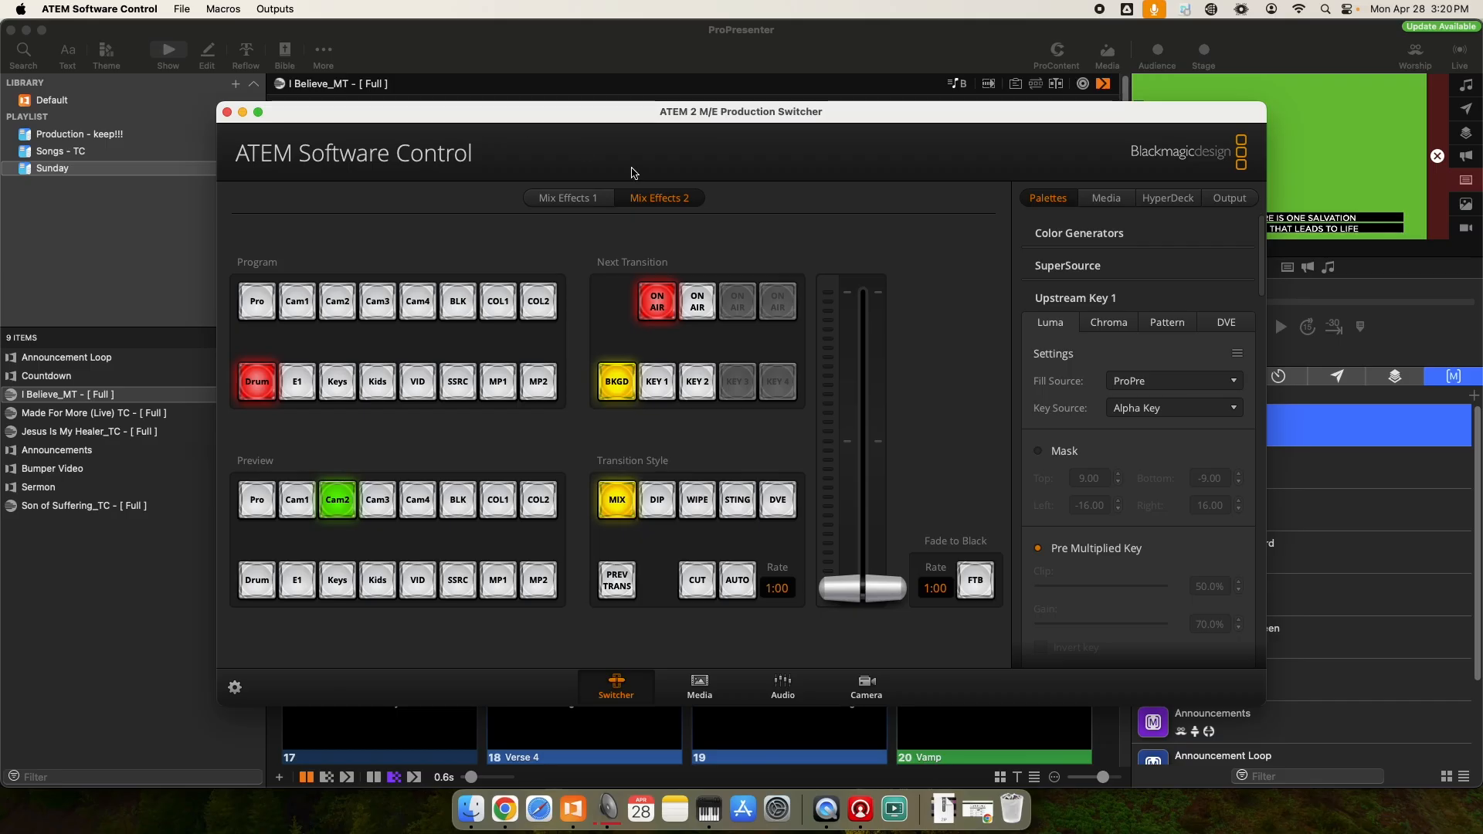
mouse_move(833, 235)
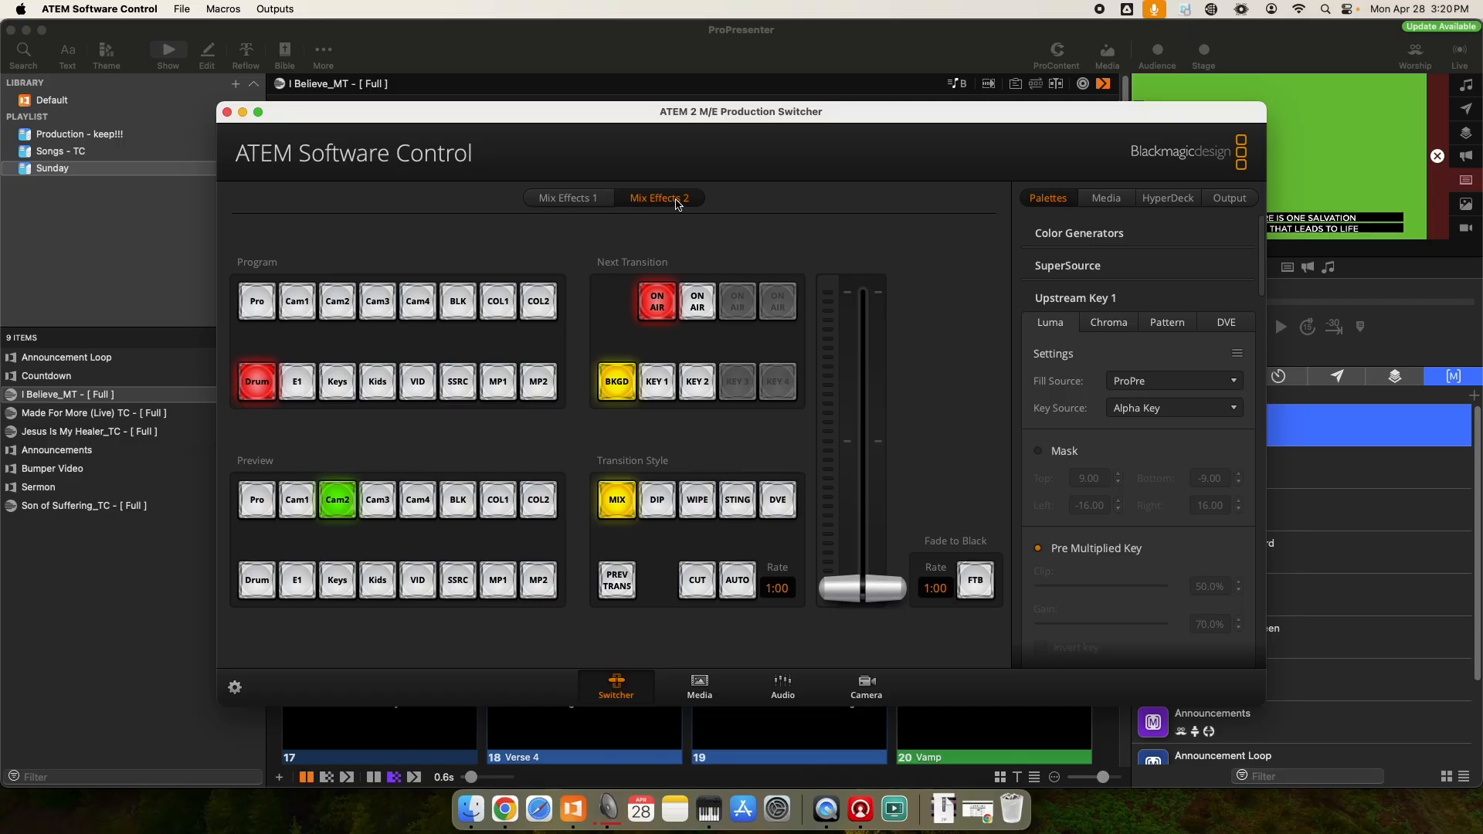
mouse_move(659, 206)
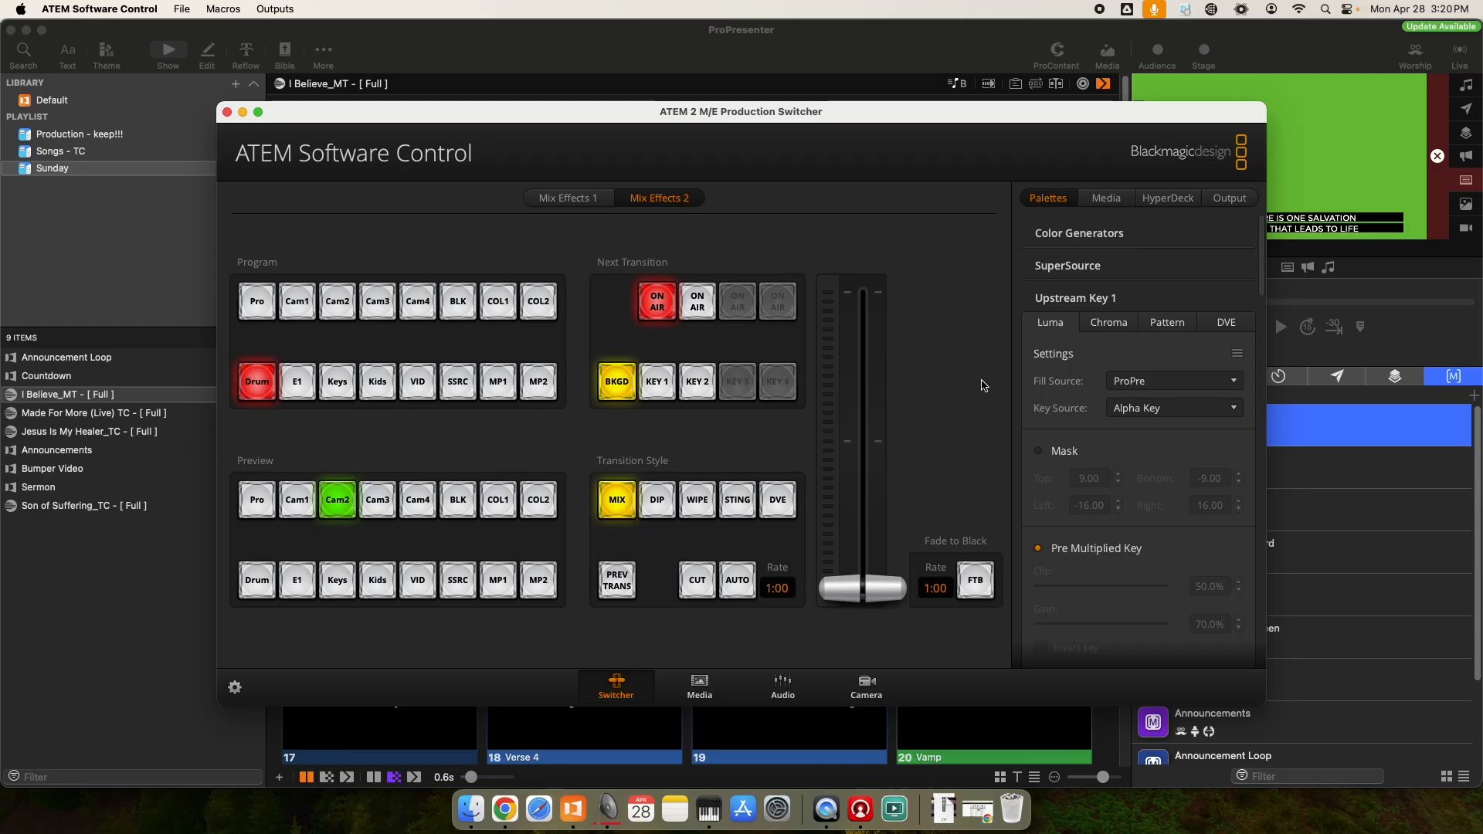
mouse_move(1063, 285)
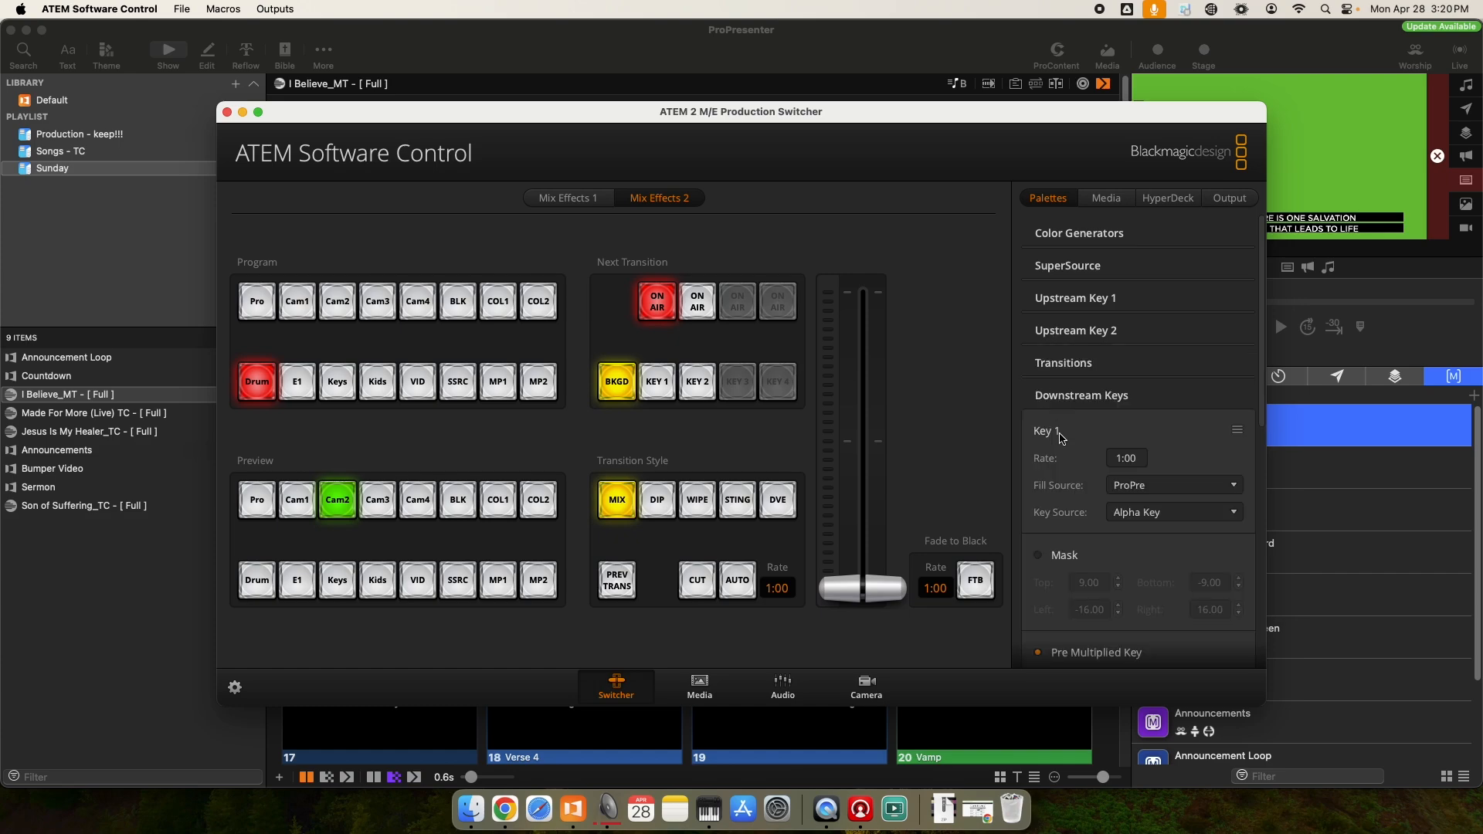
Switch upstream key 1 to Chroma and keep ProPre as its fill source.
click(1080, 395)
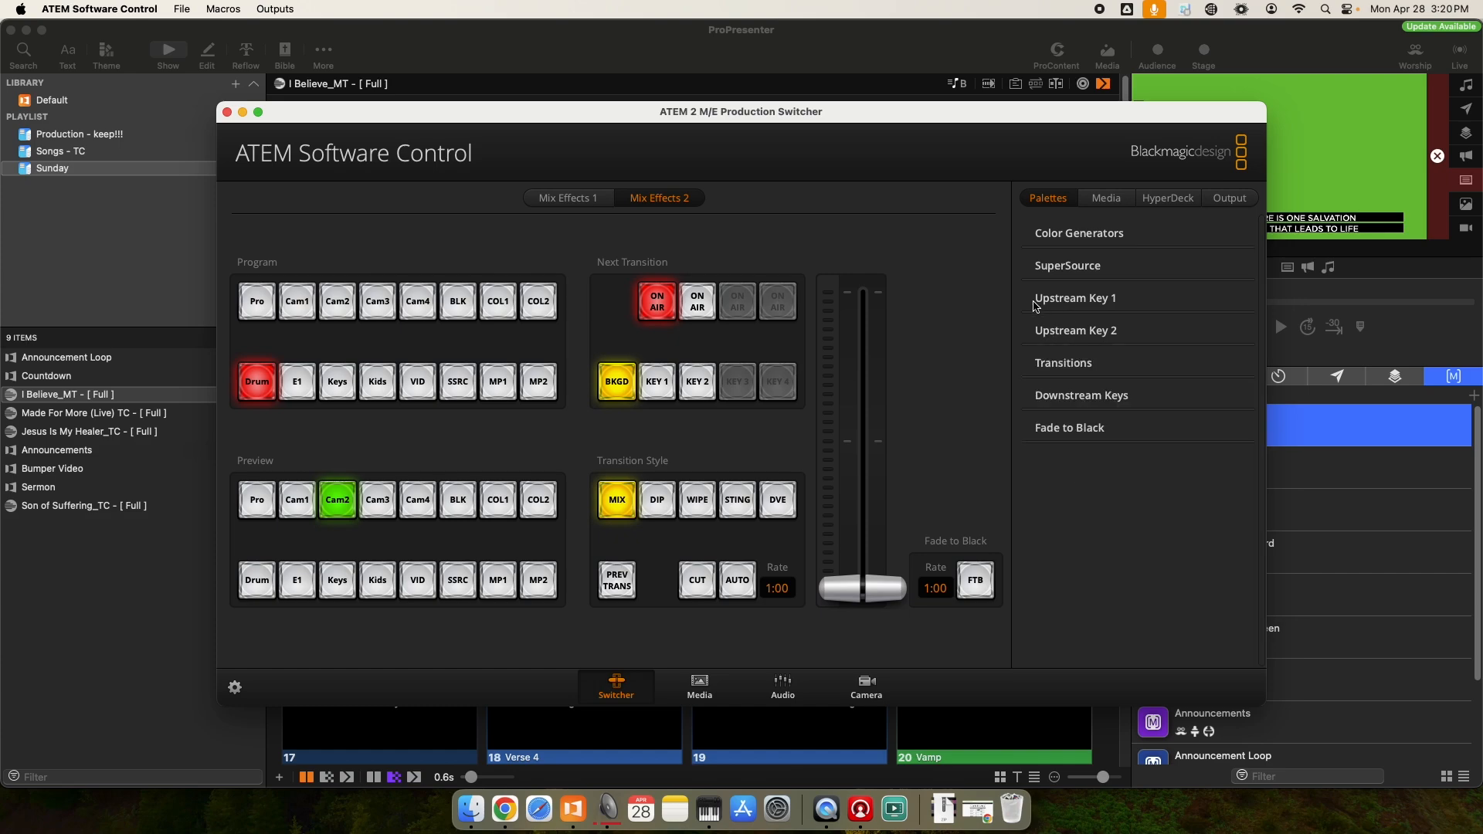
click(1075, 298)
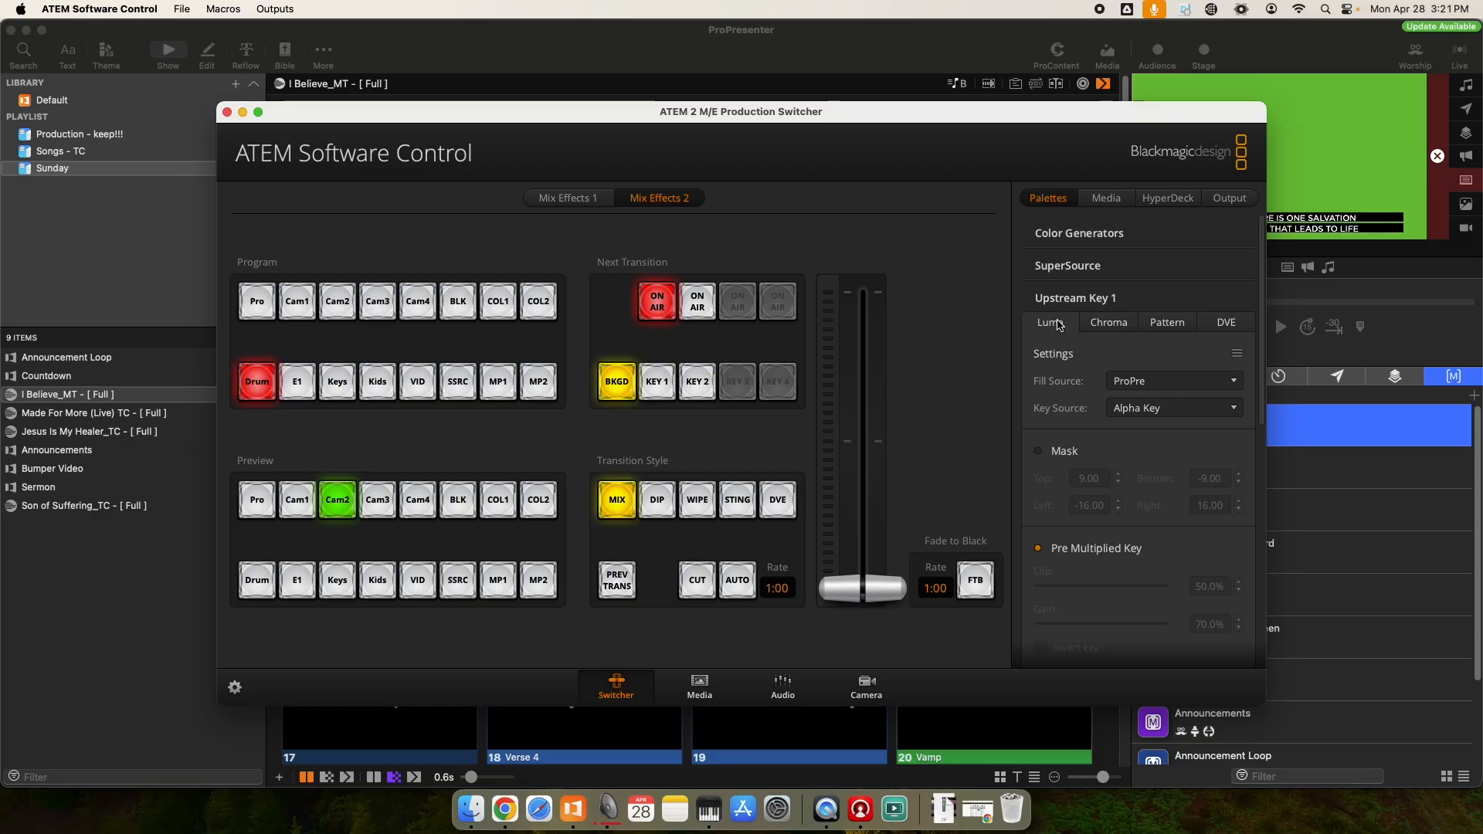
click(1107, 322)
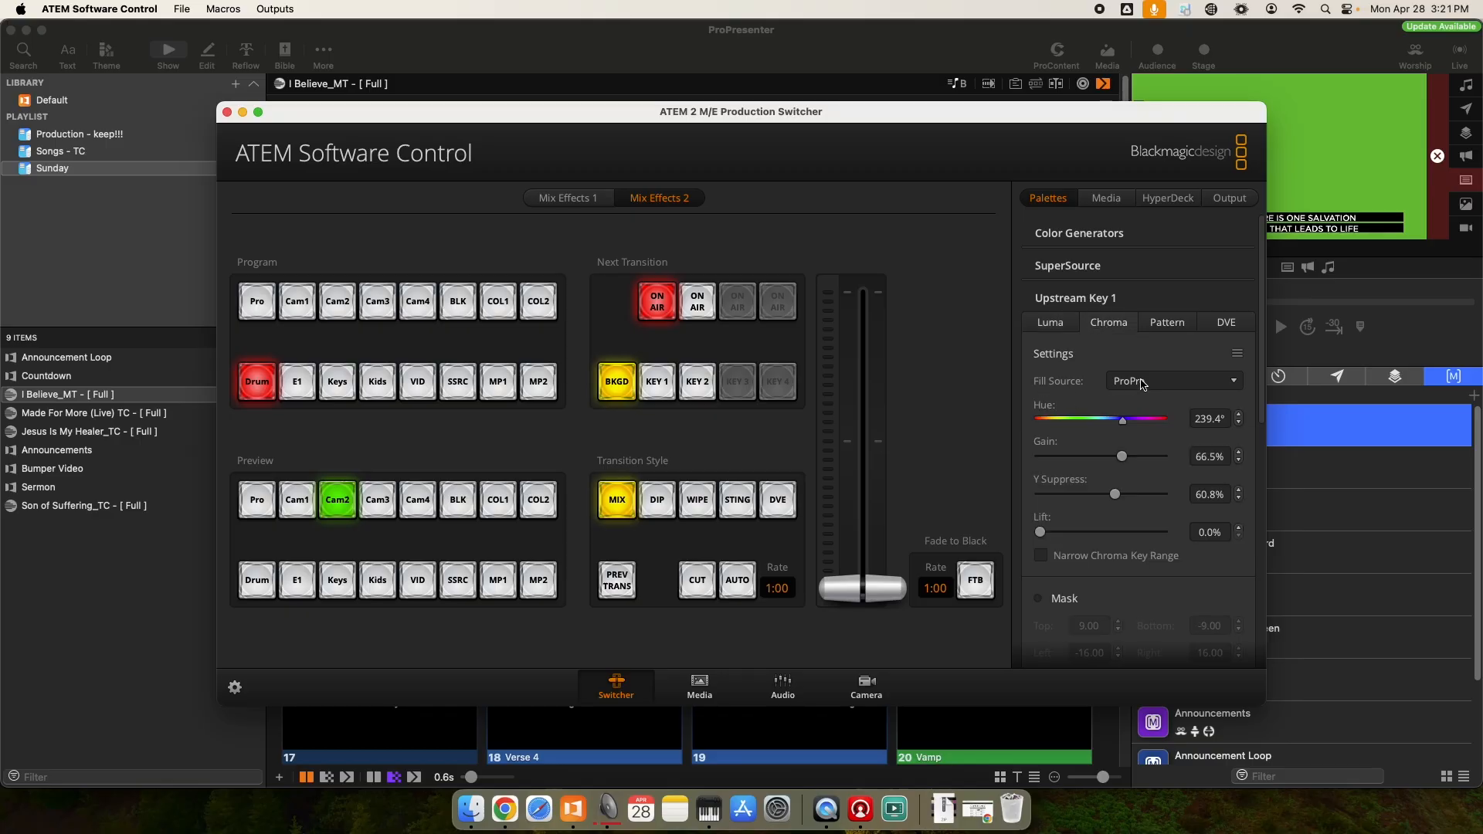
click(1173, 380)
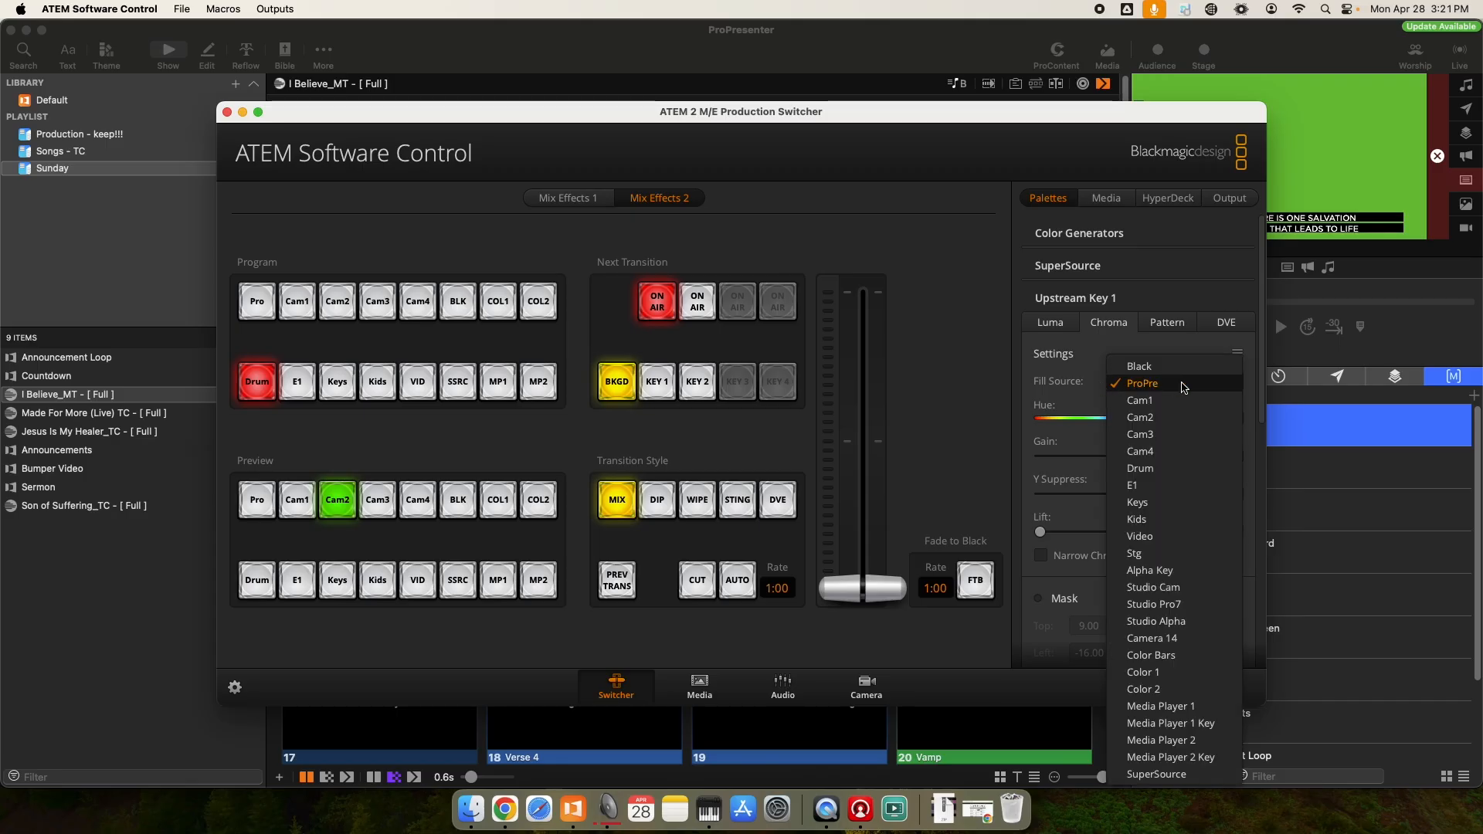
mouse_move(1196, 385)
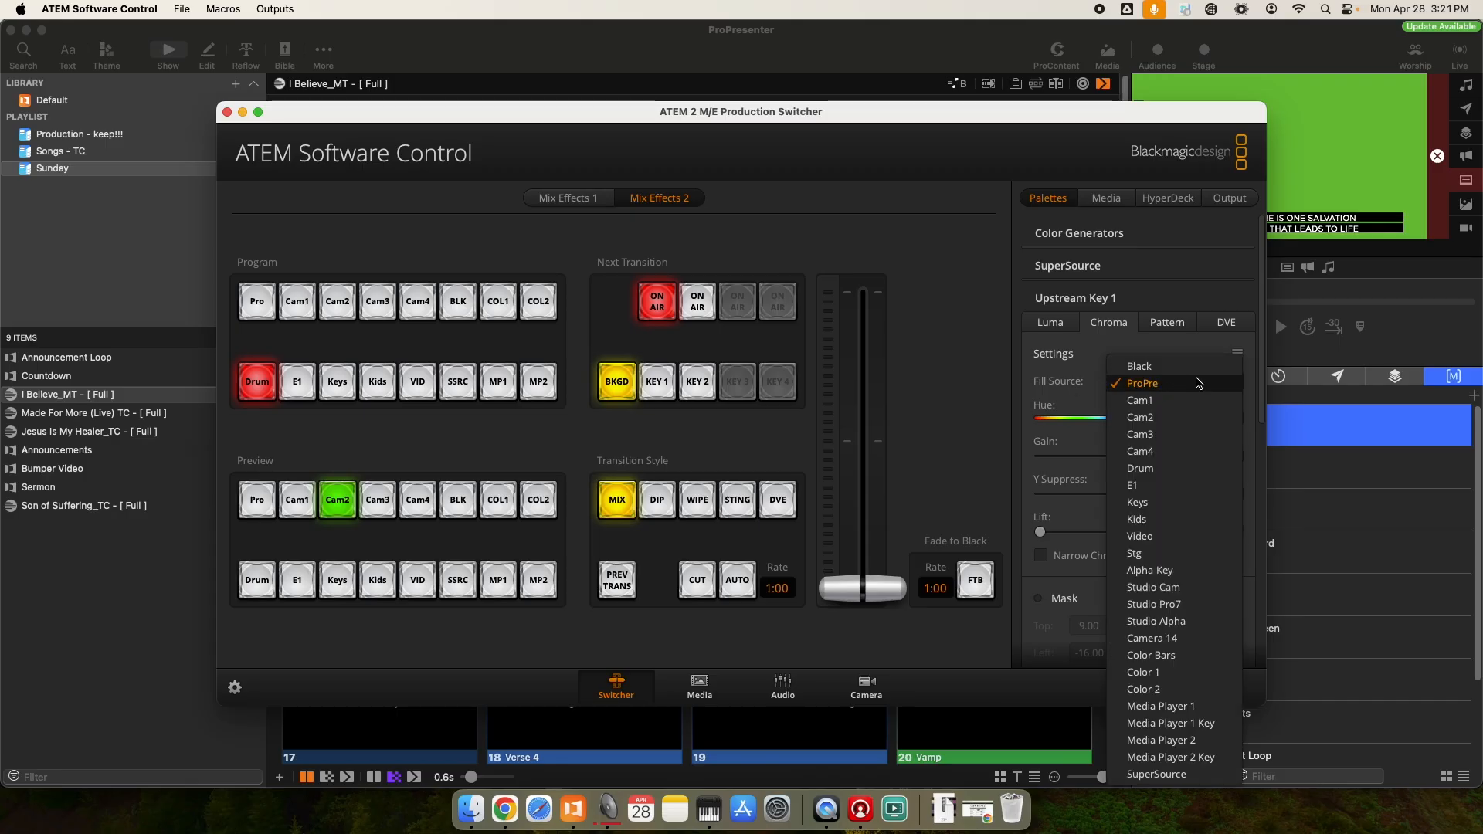
mouse_move(1147, 433)
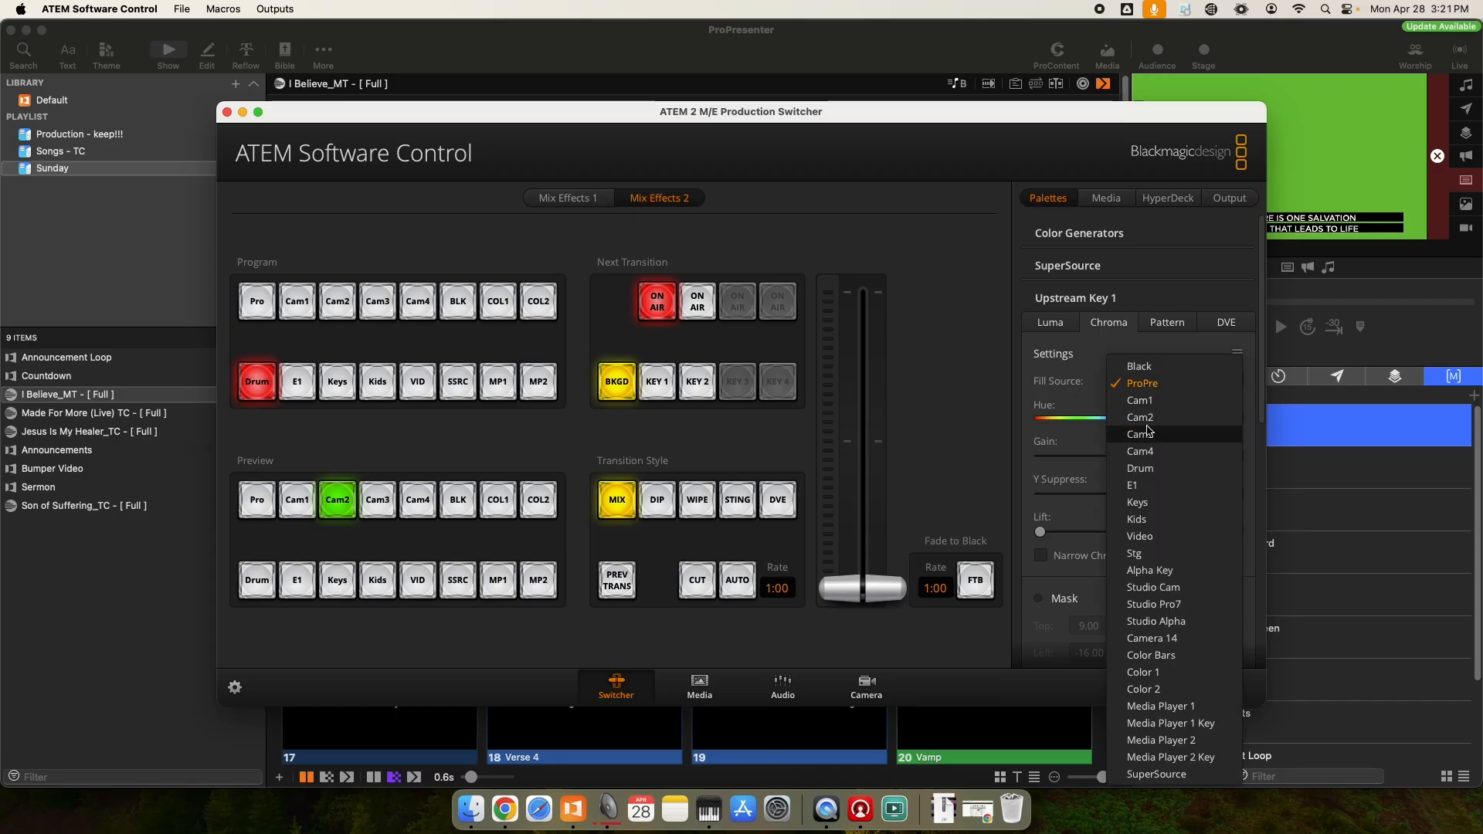
mouse_move(1145, 383)
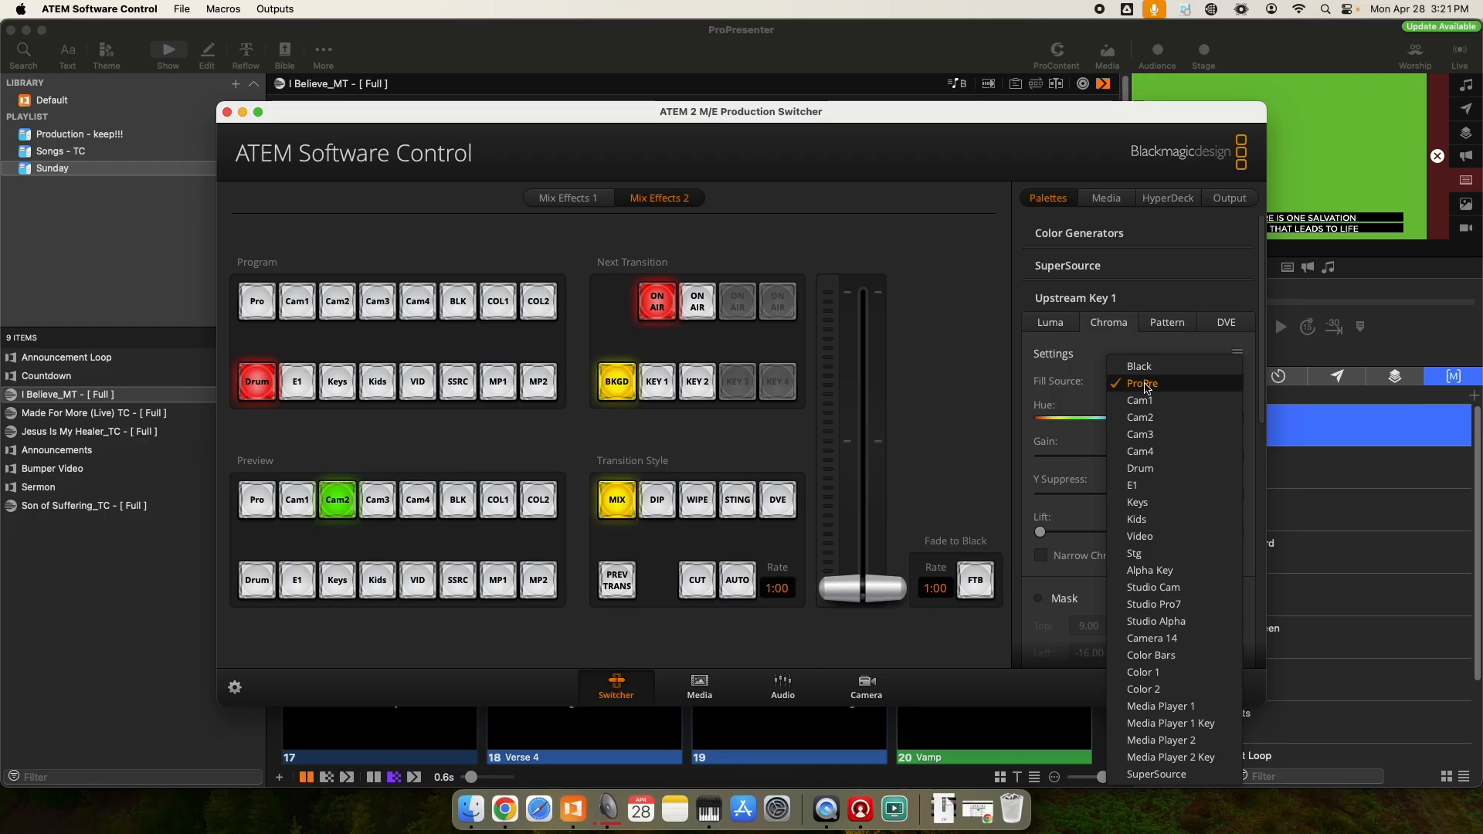
click(1143, 383)
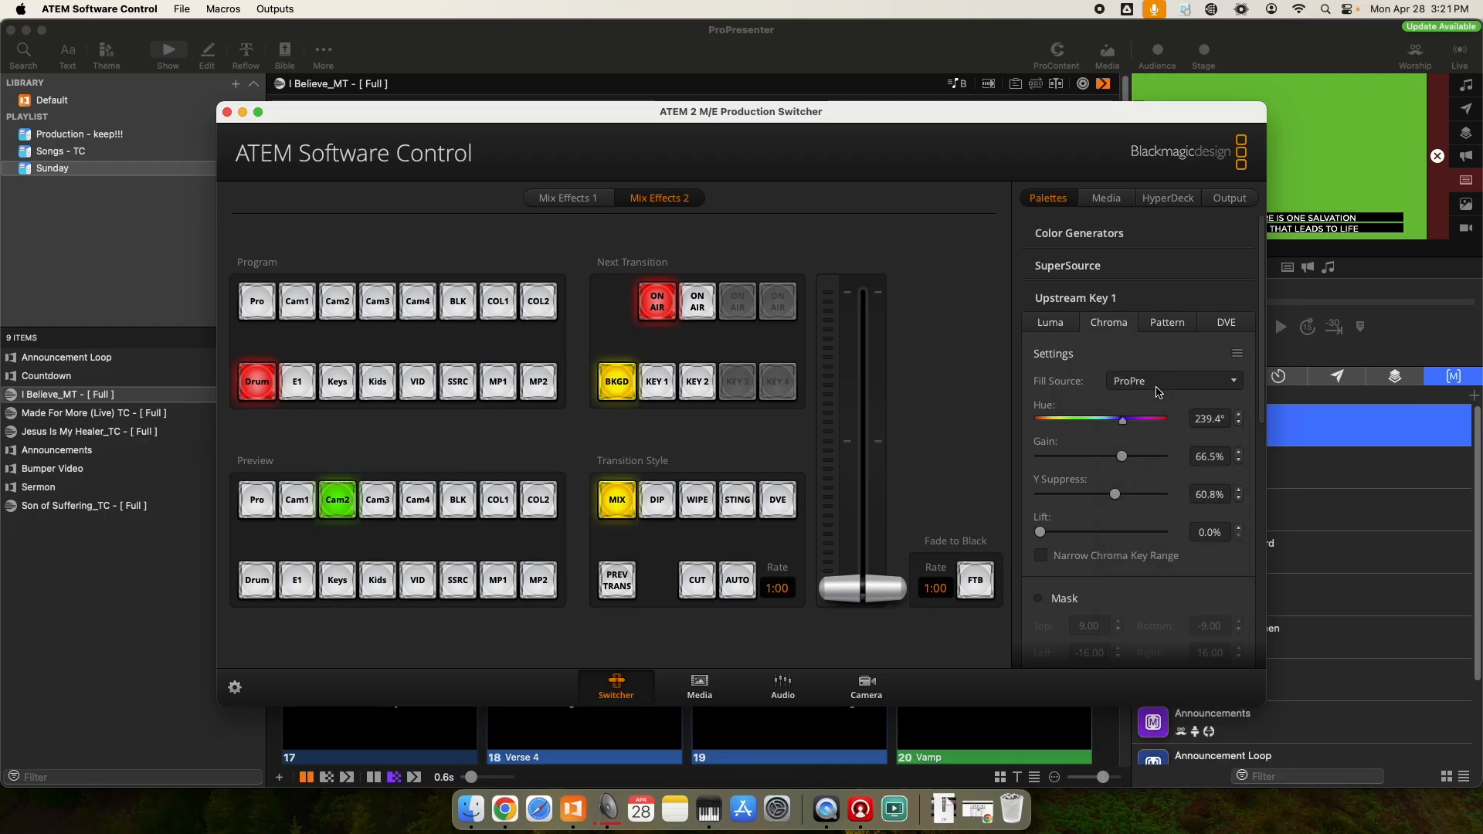
mouse_move(1140, 411)
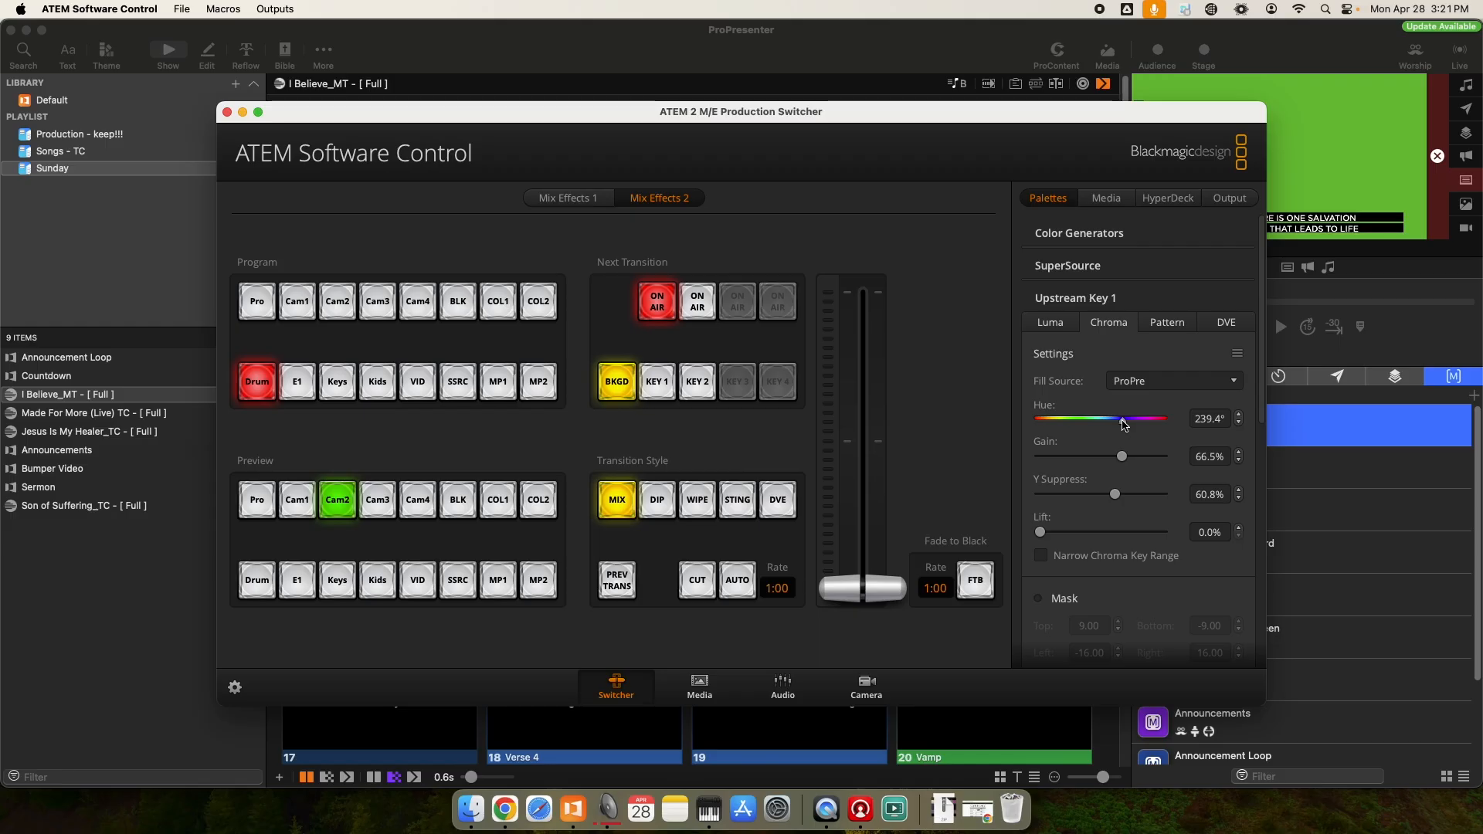
mouse_move(1135, 456)
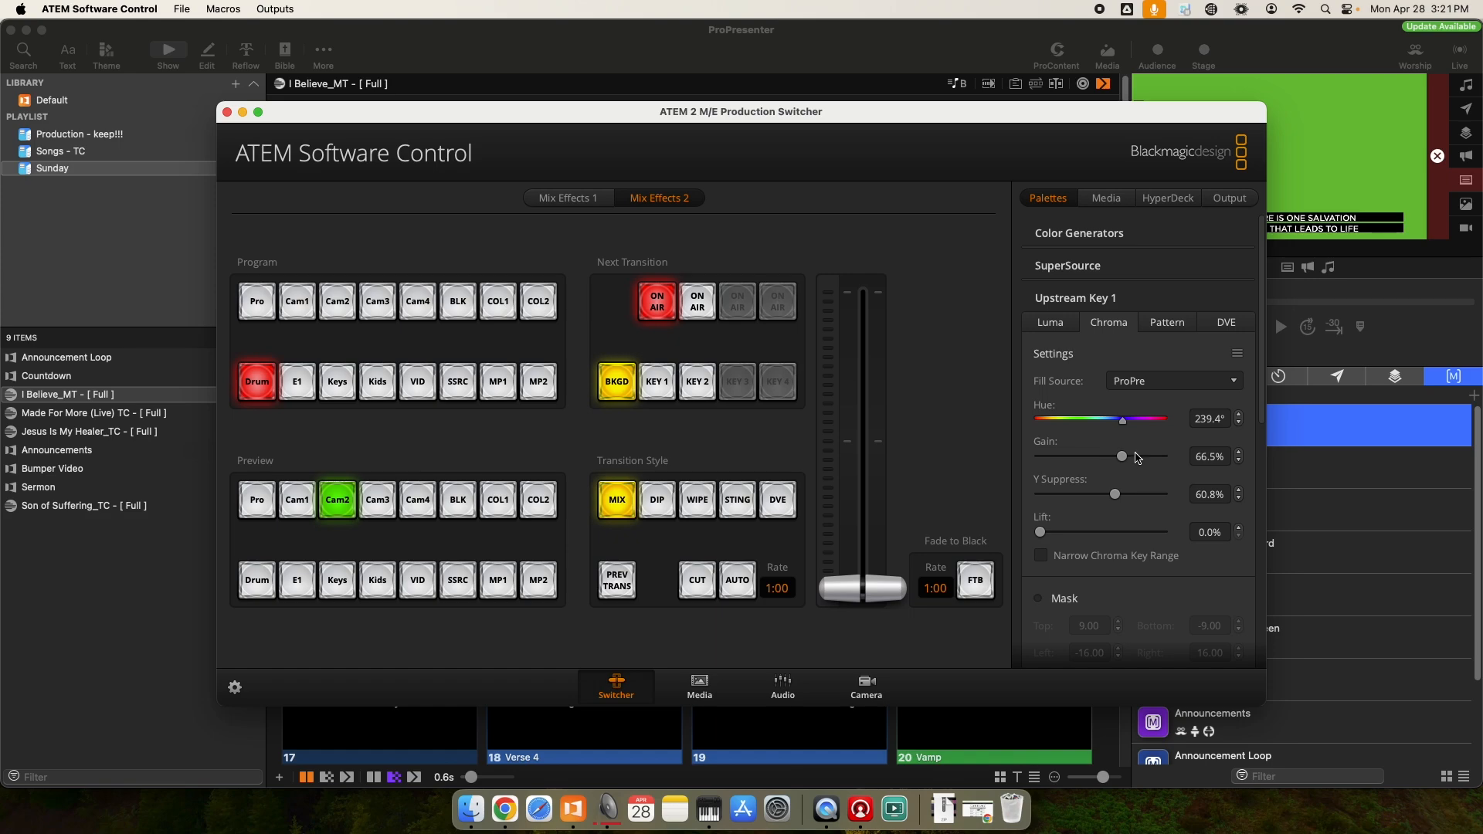
mouse_move(1119, 381)
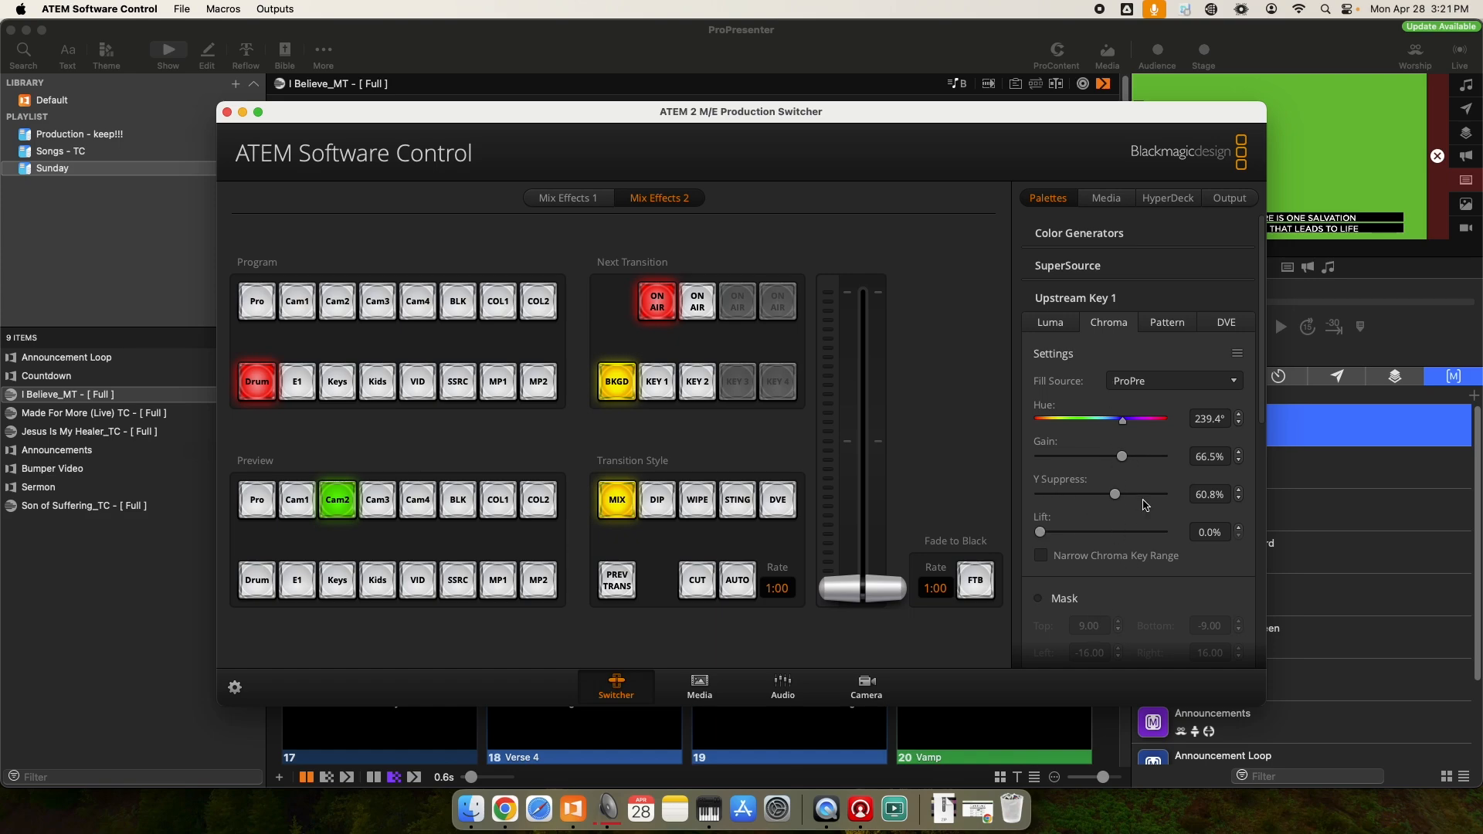
scroll(down, 3)
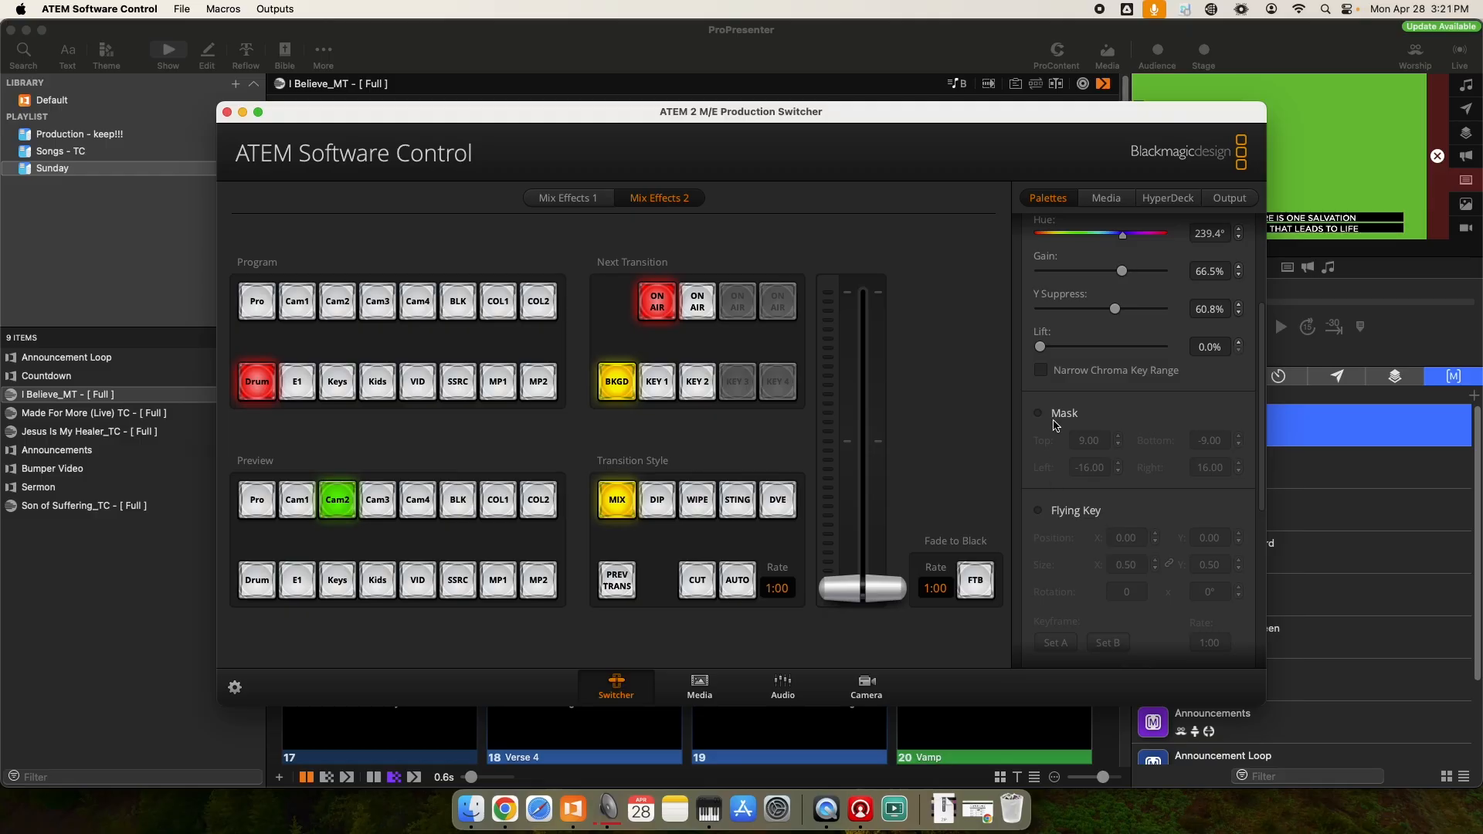
mouse_move(1083, 407)
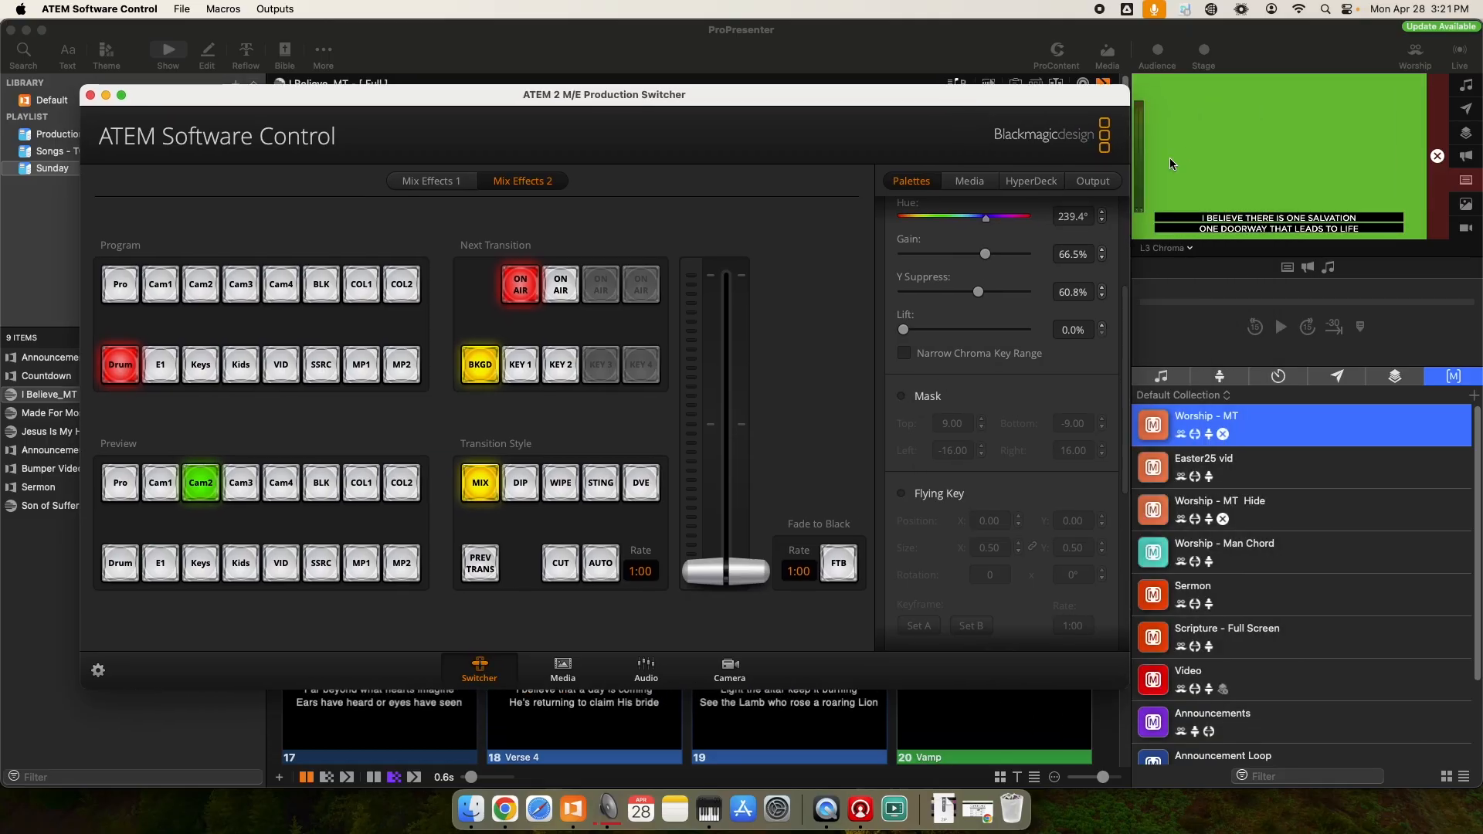
mouse_move(1210, 148)
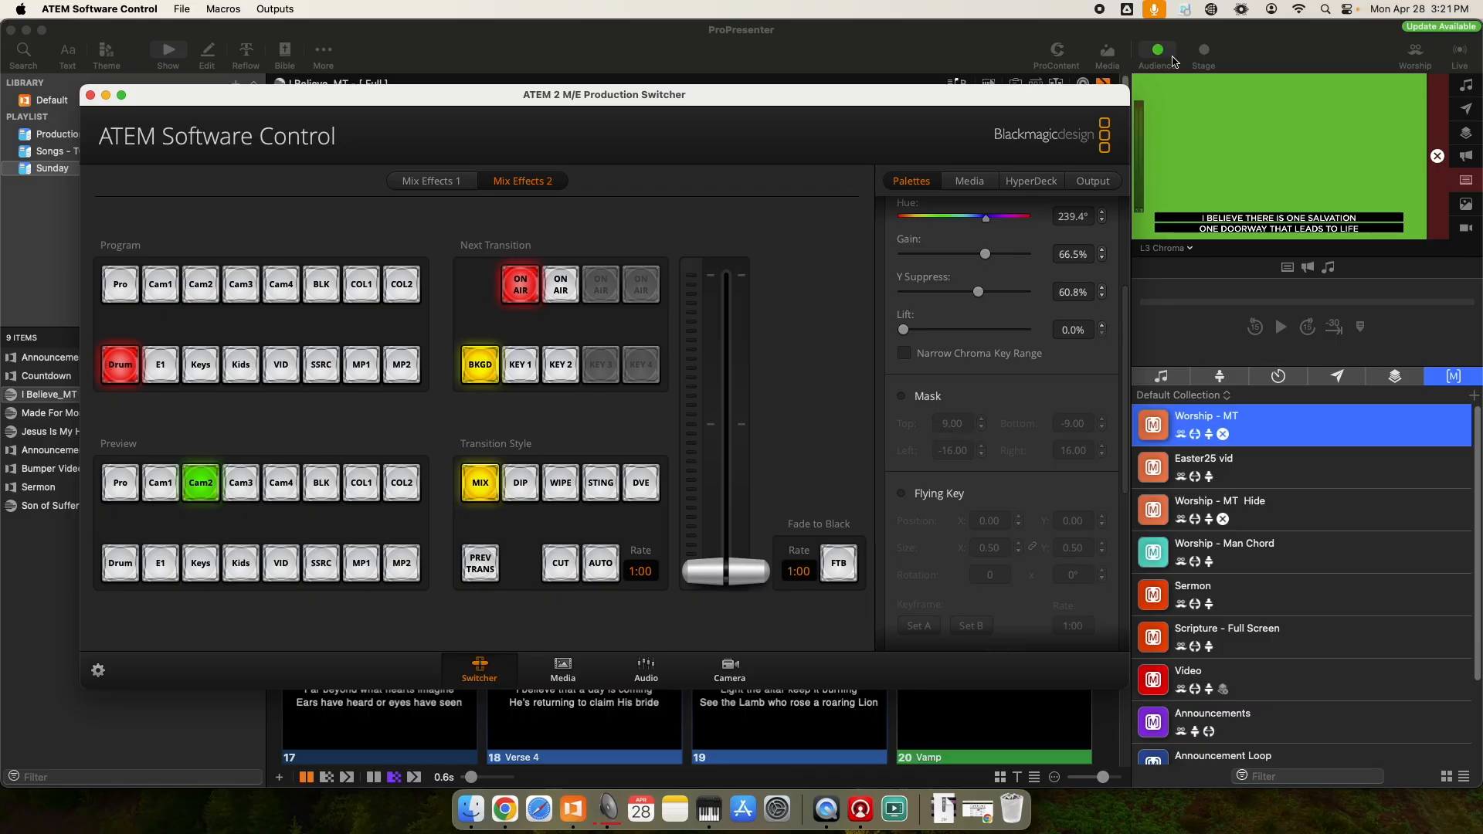
mouse_move(1334, 62)
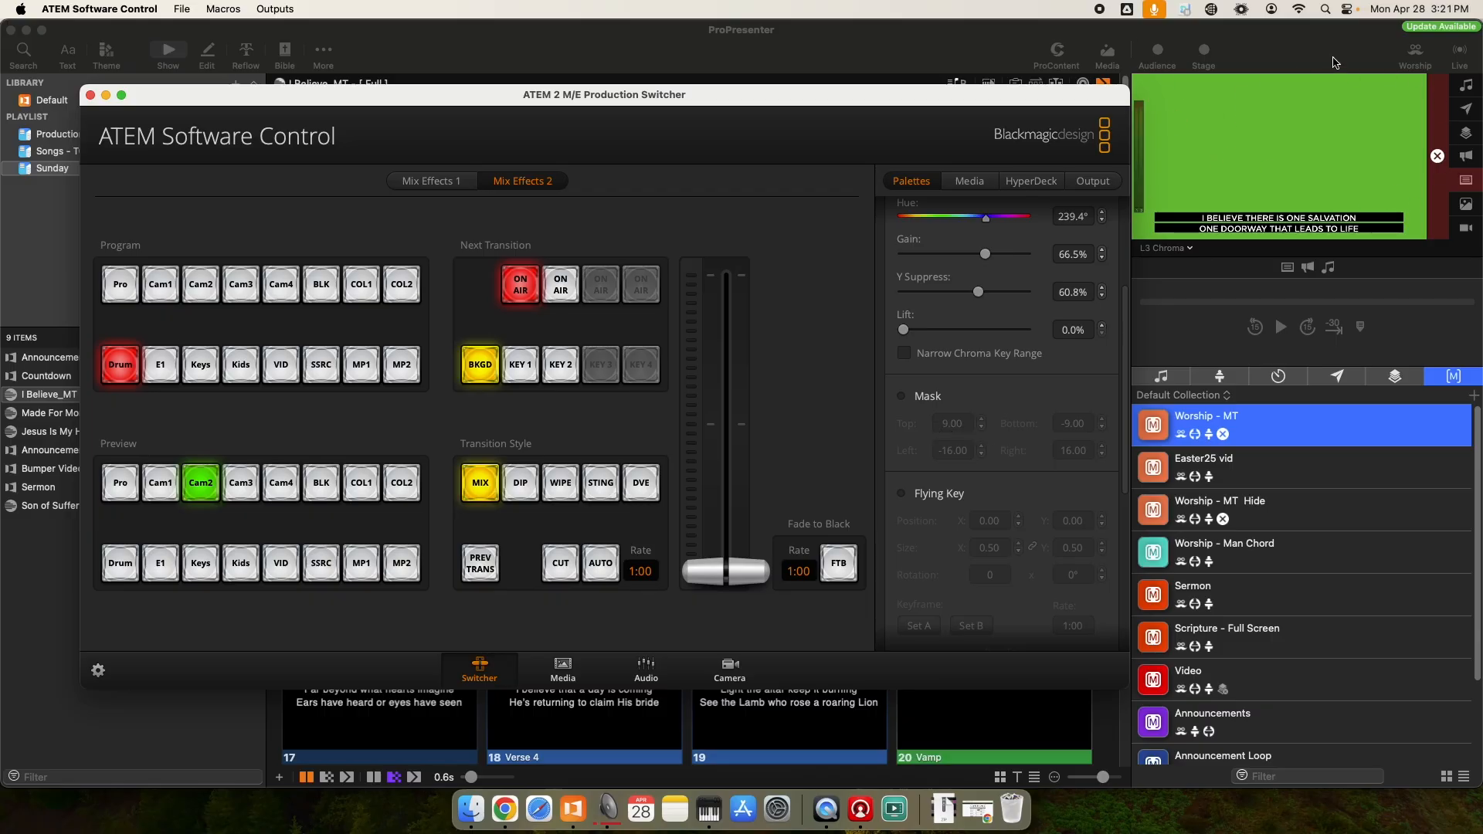
mouse_move(1210, 160)
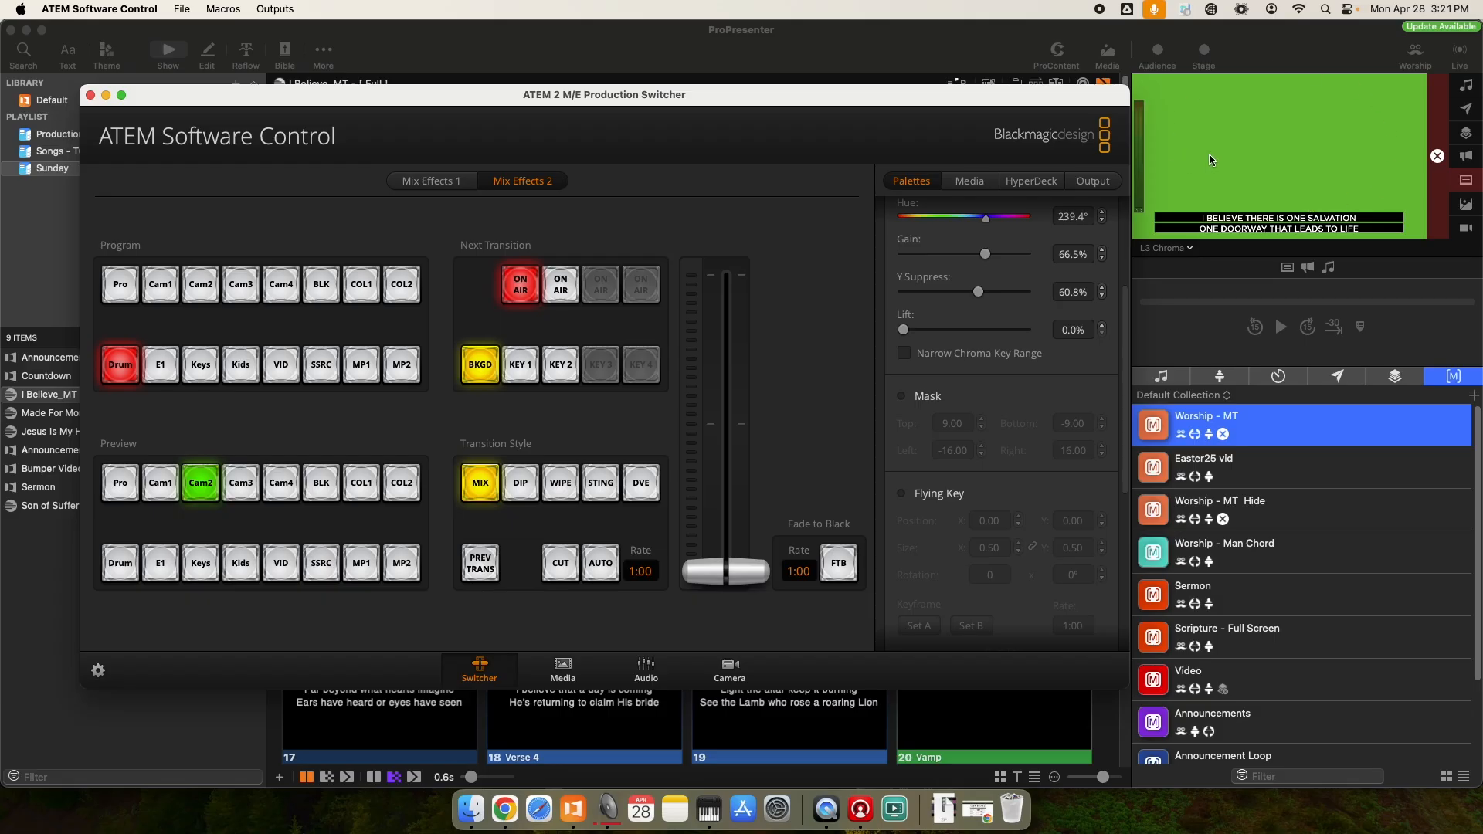
mouse_move(1244, 169)
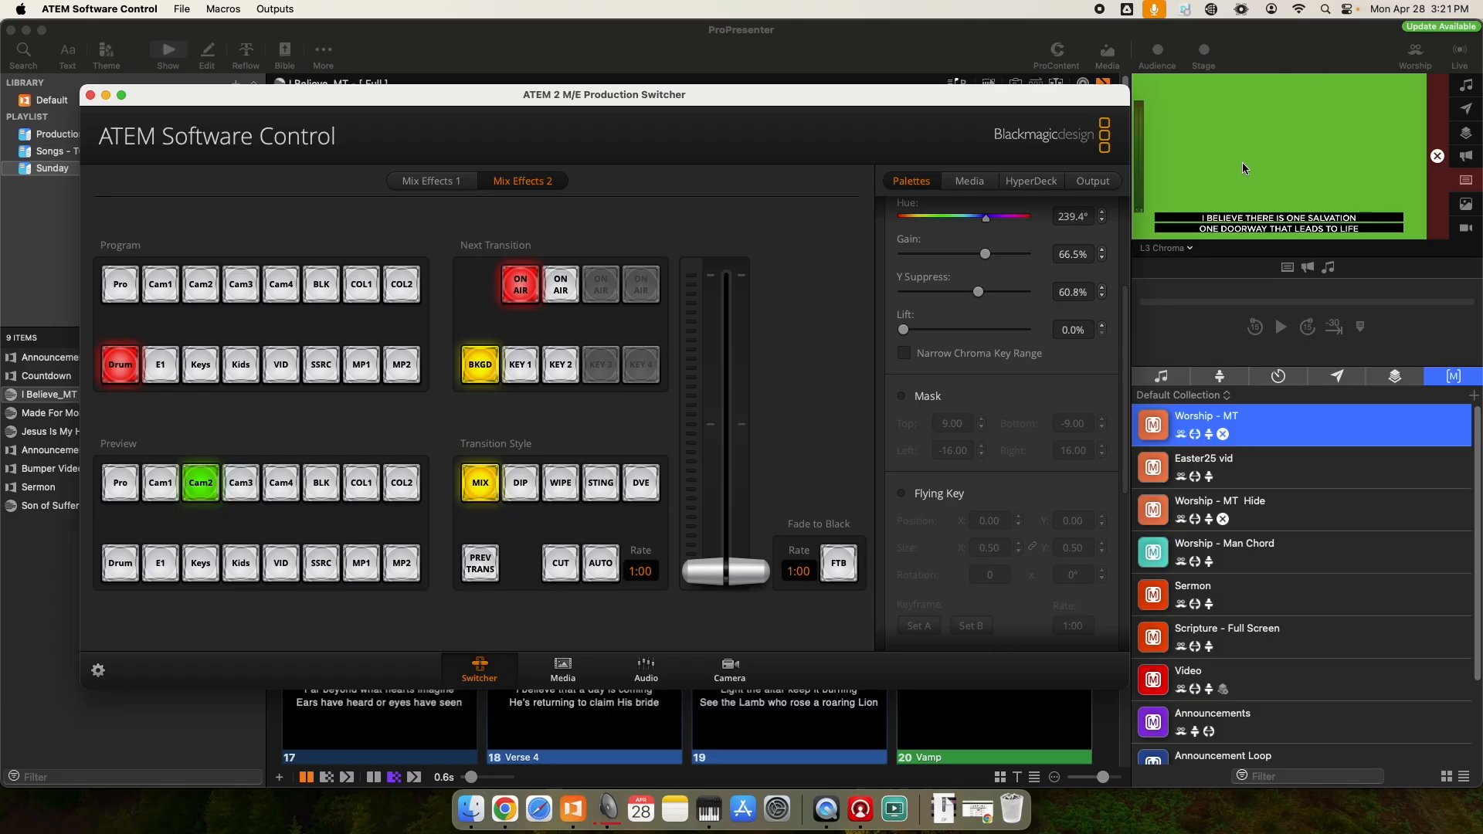
mouse_move(1183, 239)
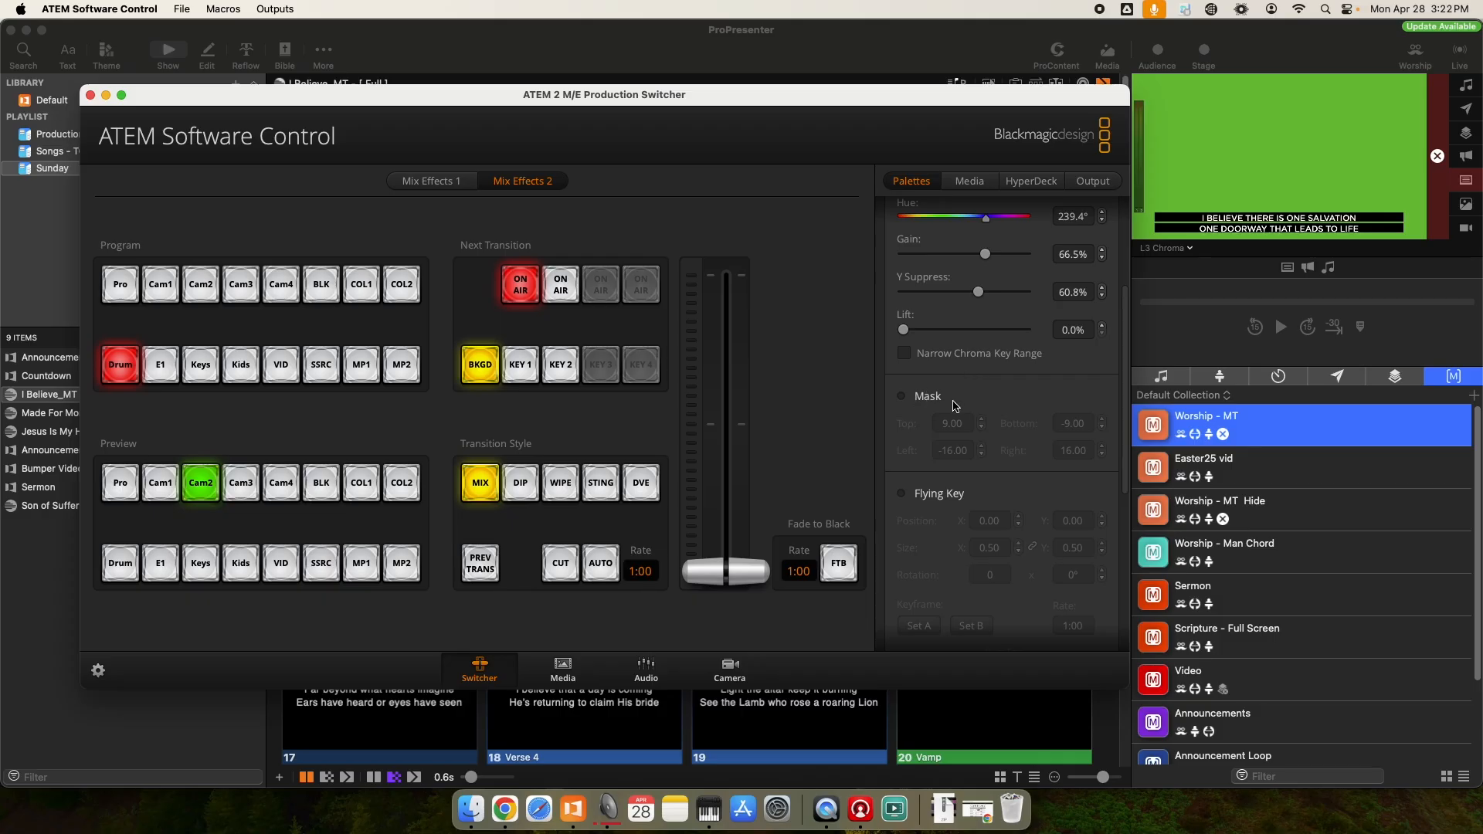
Toggle the Key 1 On Air button under Next Transition to take it off air.
scroll(up, 3)
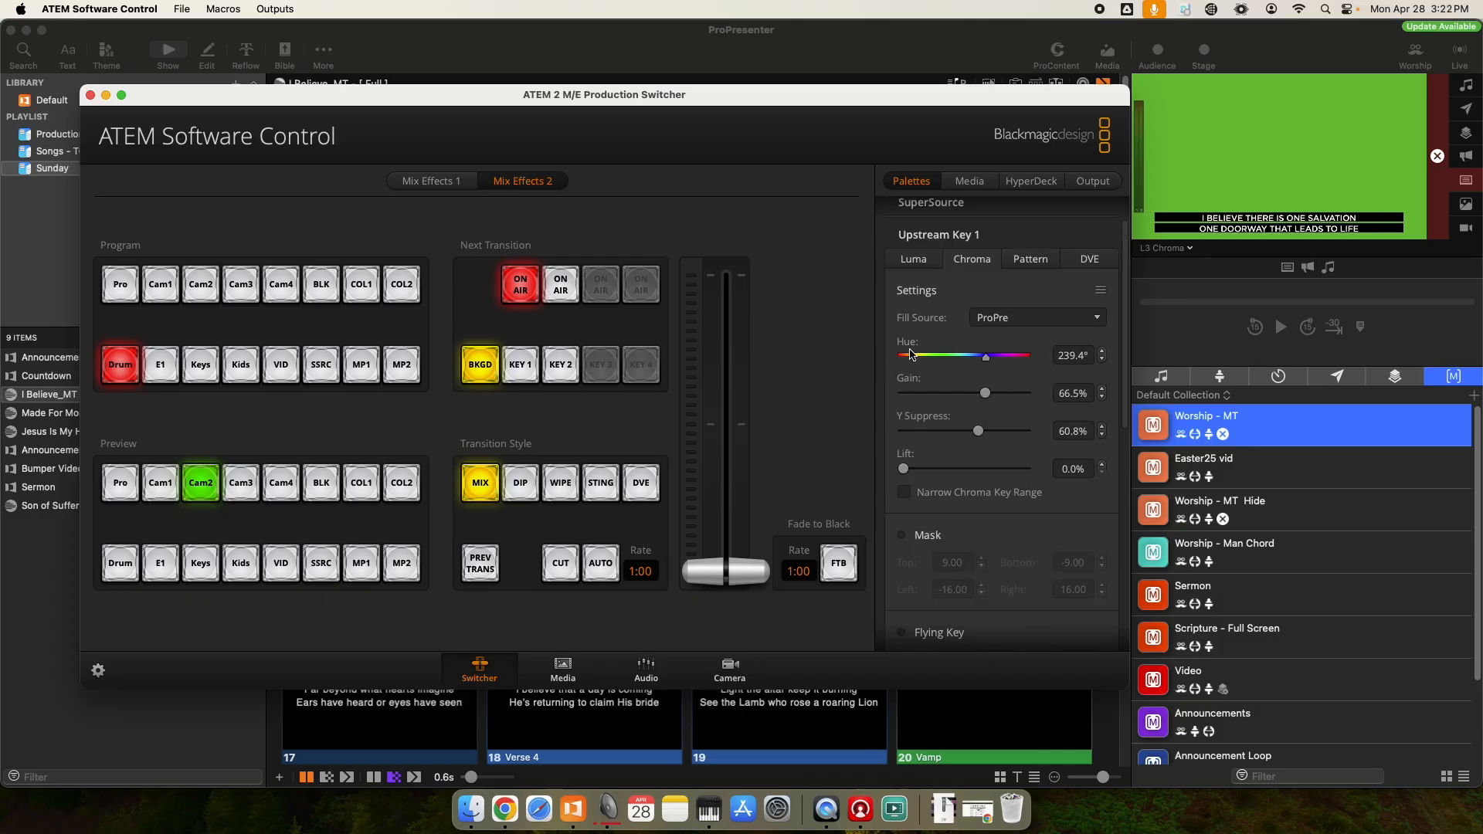
mouse_move(989, 363)
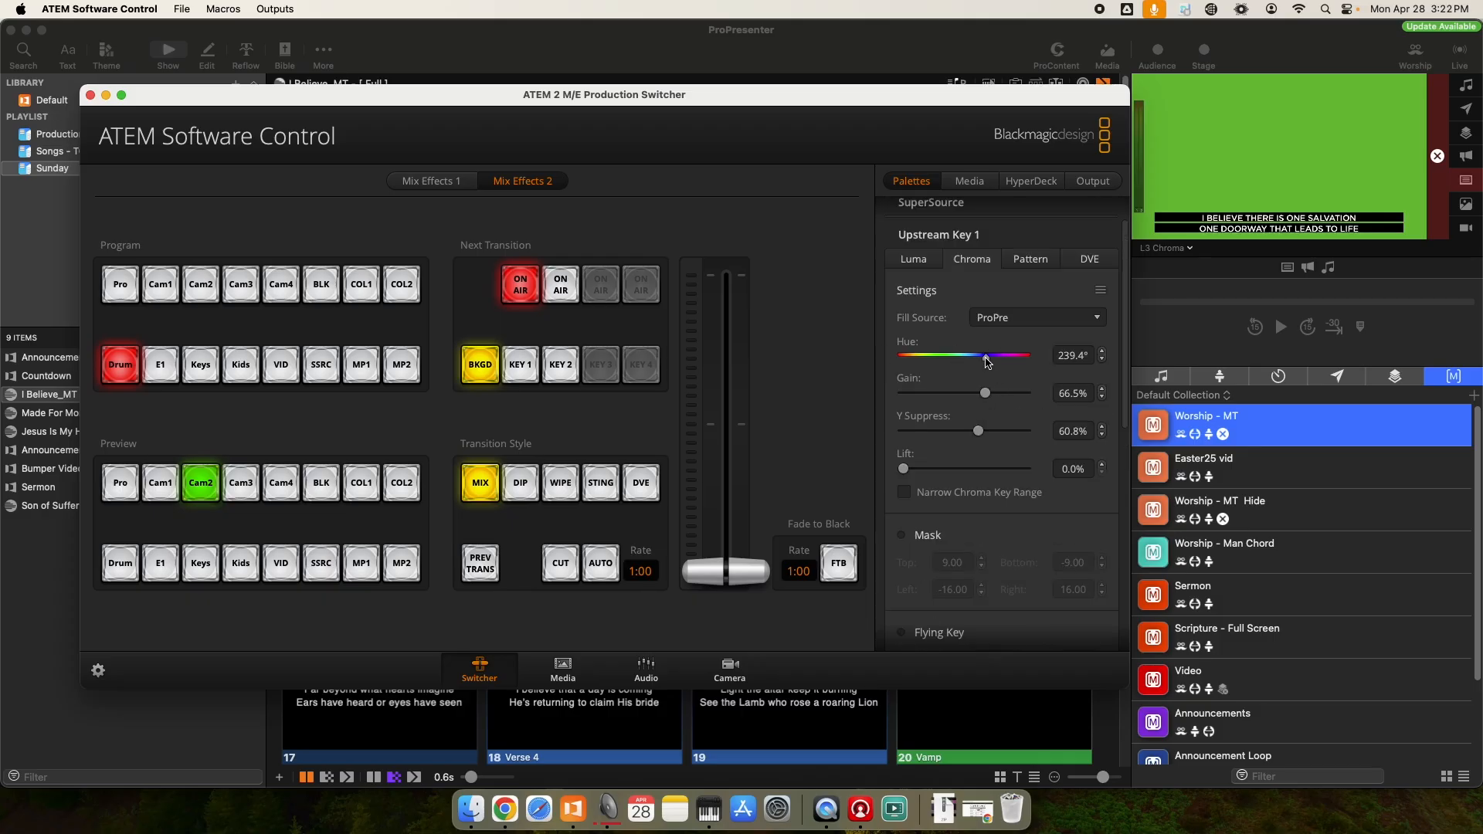
mouse_move(472, 288)
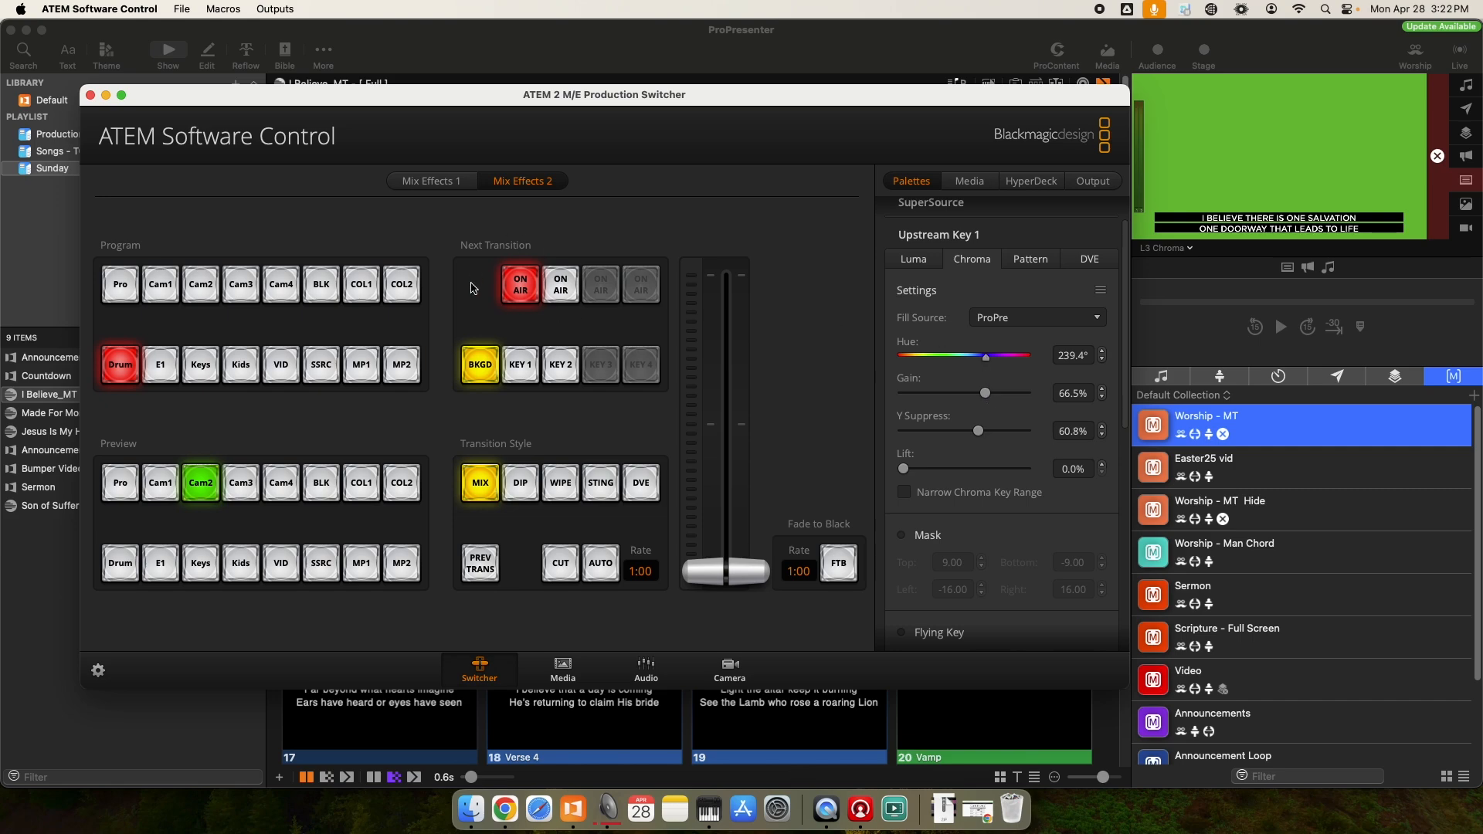
click(518, 282)
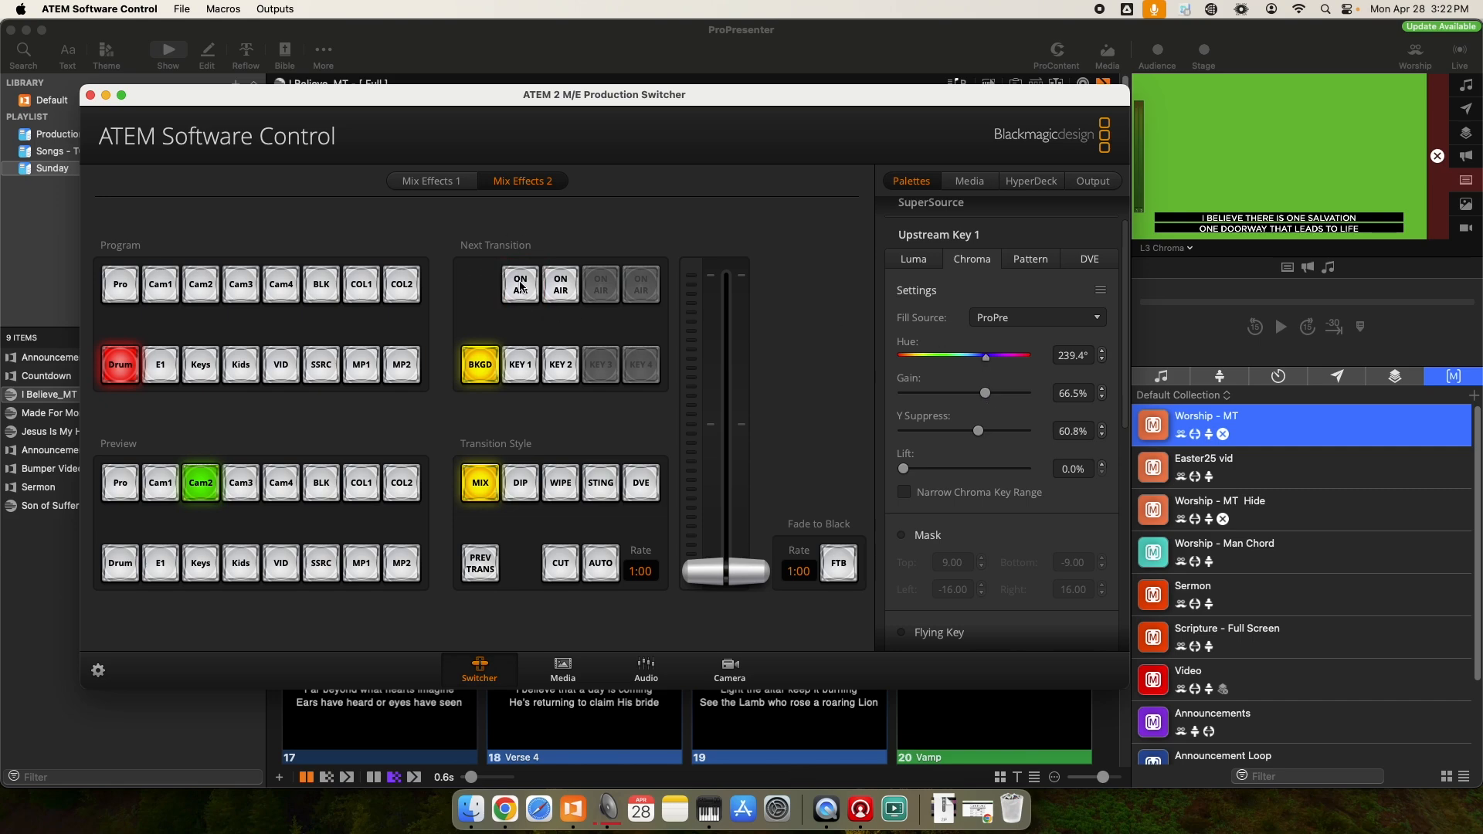